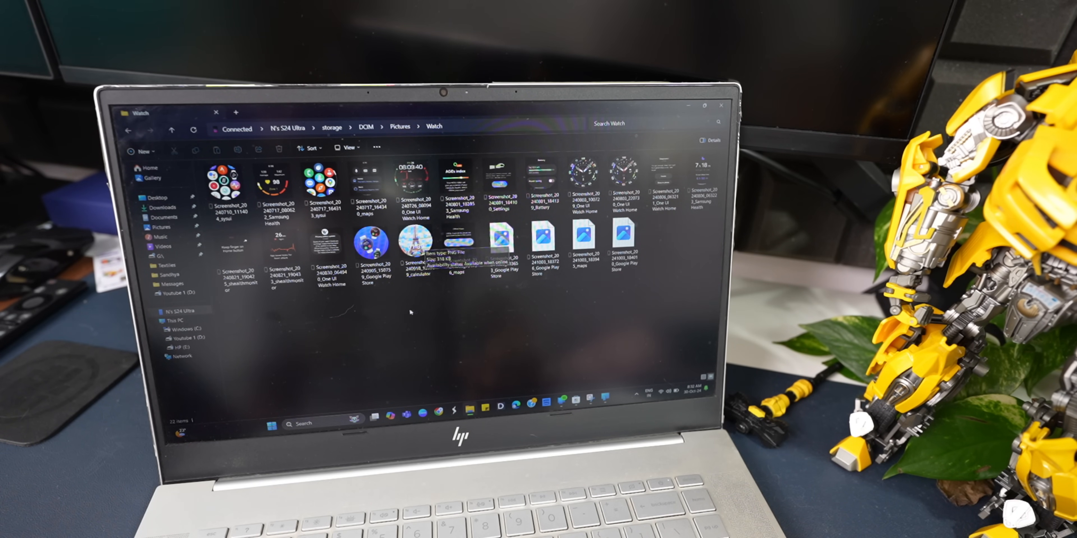
View the ECG watch screenshot in the preview, then close it.
{"action": "left_click", "coordinate": [273, 179]}
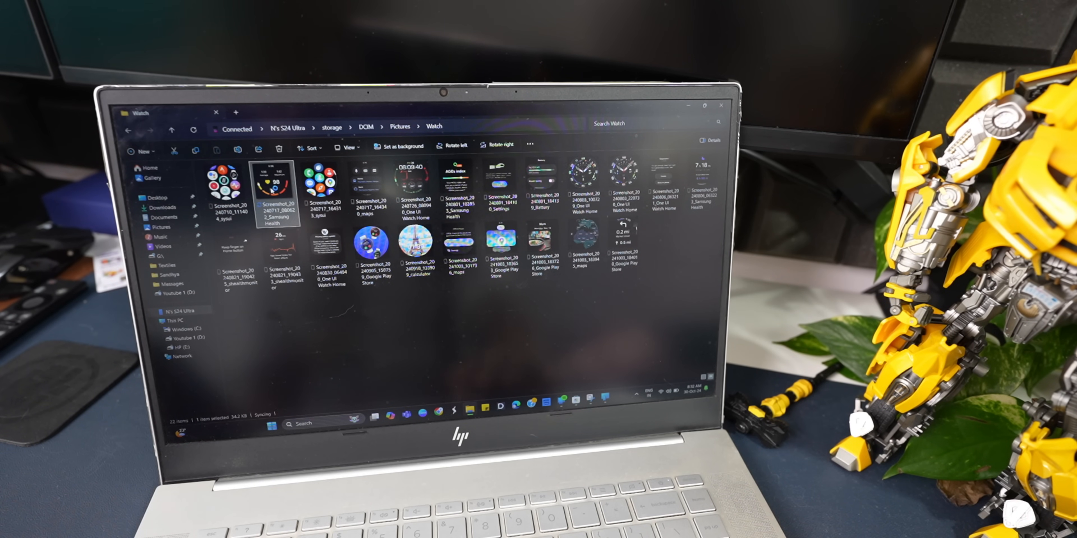
{"action": "double_click", "coordinate": [273, 186]}
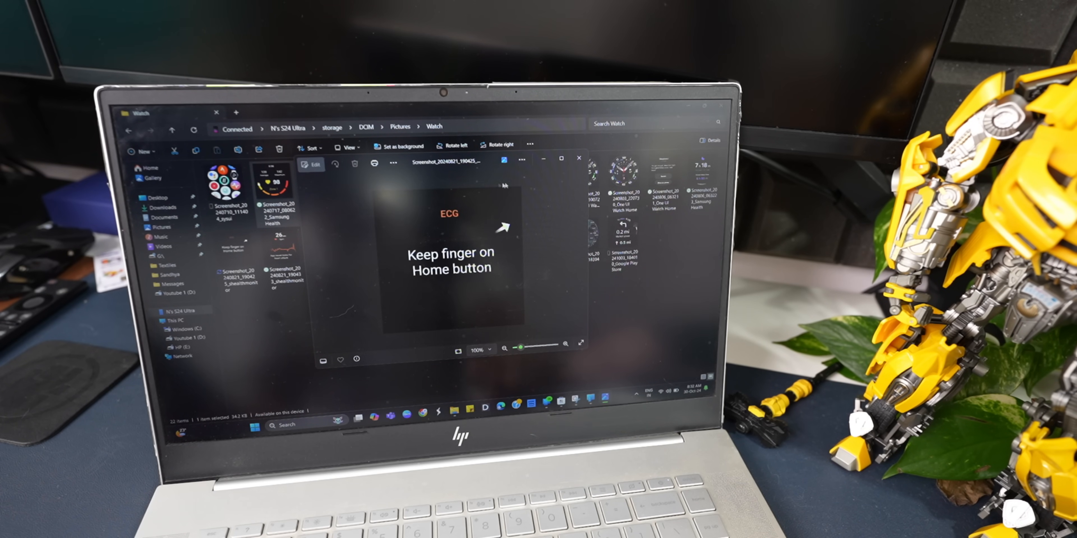
{"action": "left_click", "coordinate": [579, 159]}
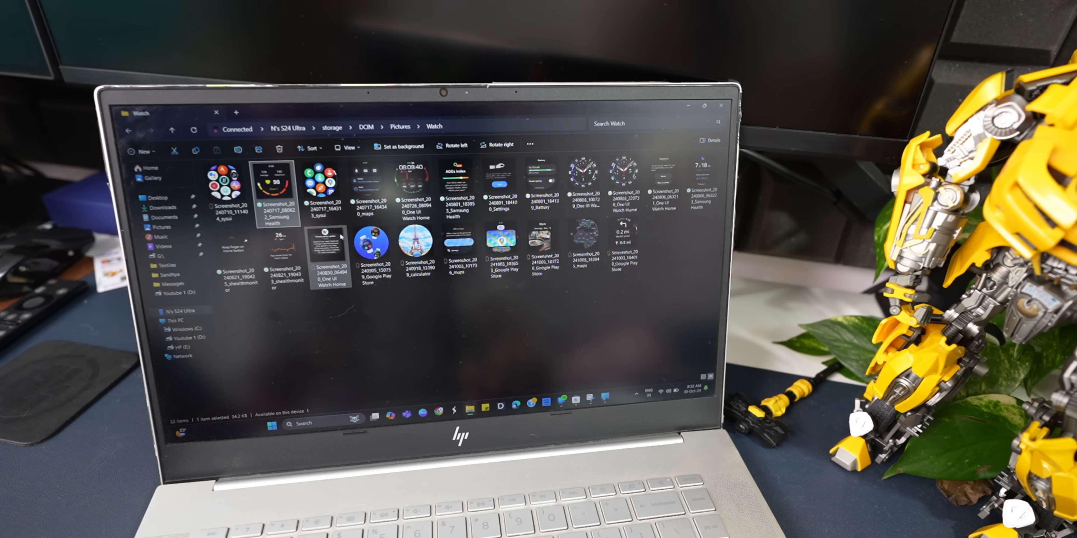
Return to the phone's storage root and descend into DCIM's Camera folder.
{"action": "left_click", "coordinate": [331, 129]}
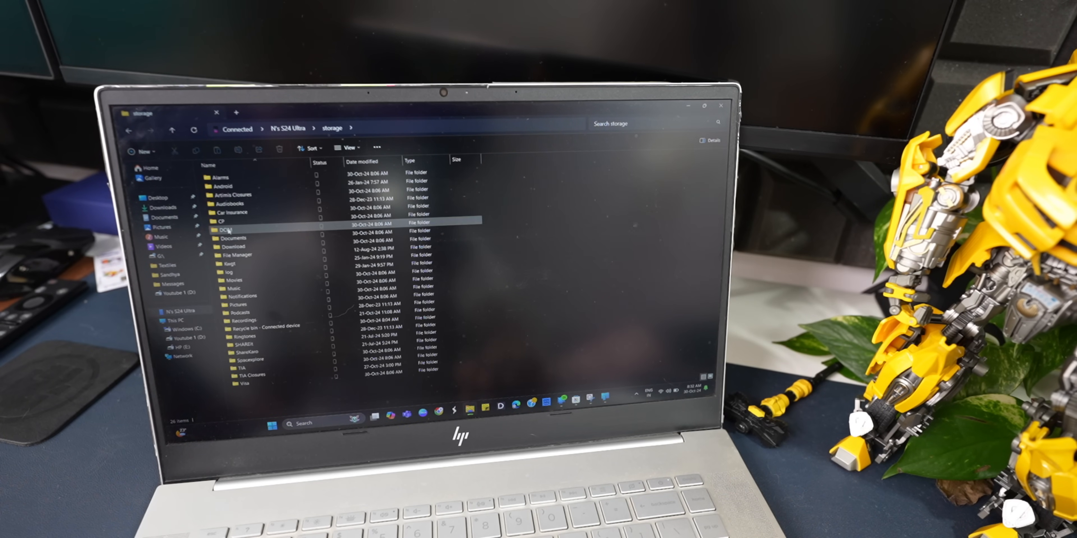
{"action": "double_click", "coordinate": [230, 230]}
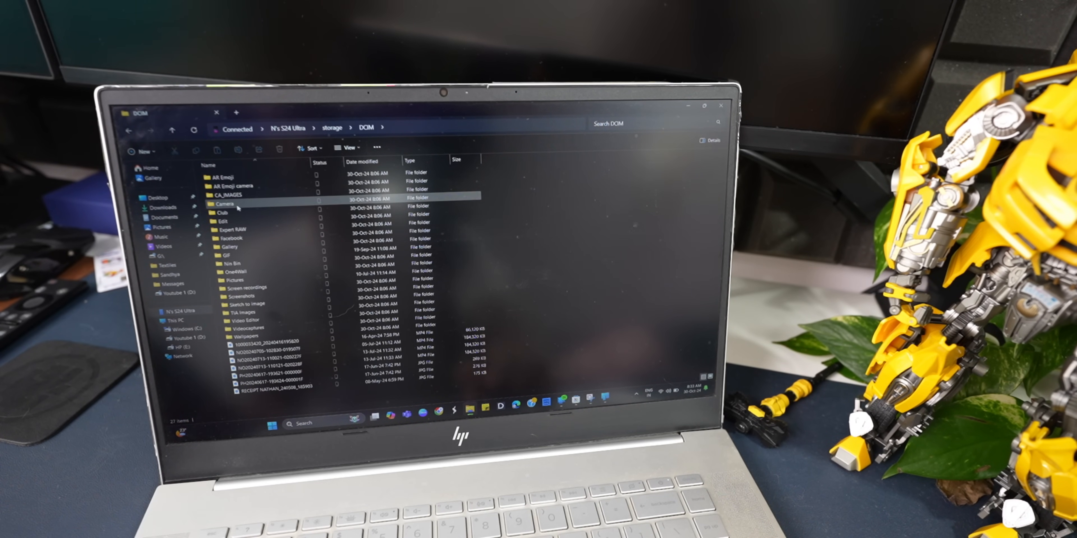
{"action": "double_click", "coordinate": [226, 203]}
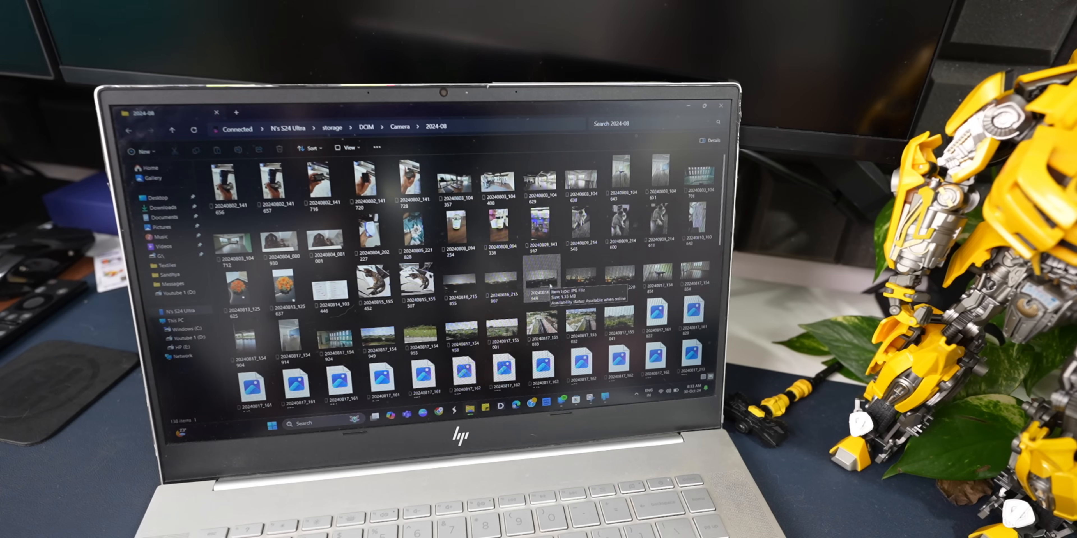